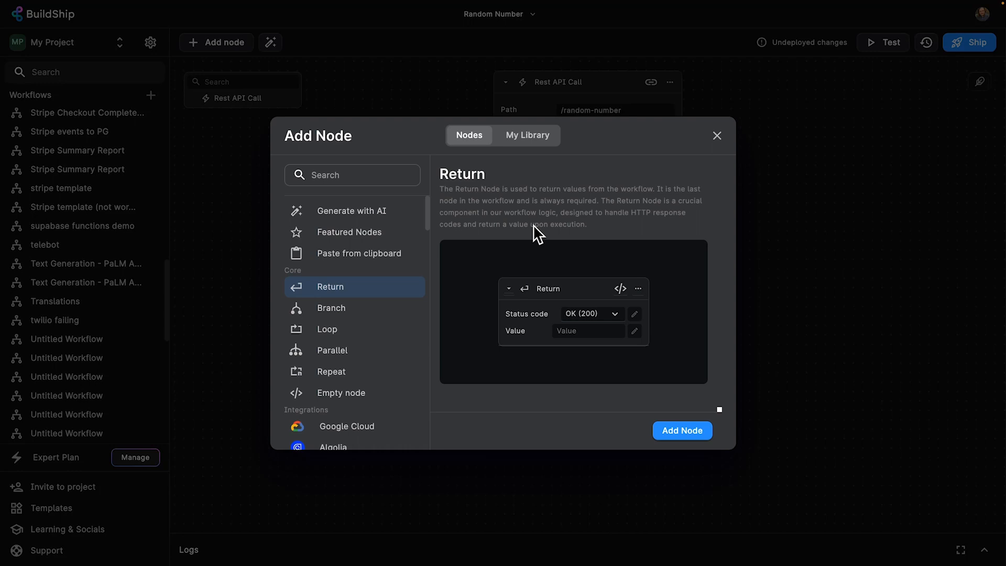
{"action": "mouse_move", "coordinate": [683, 431]}
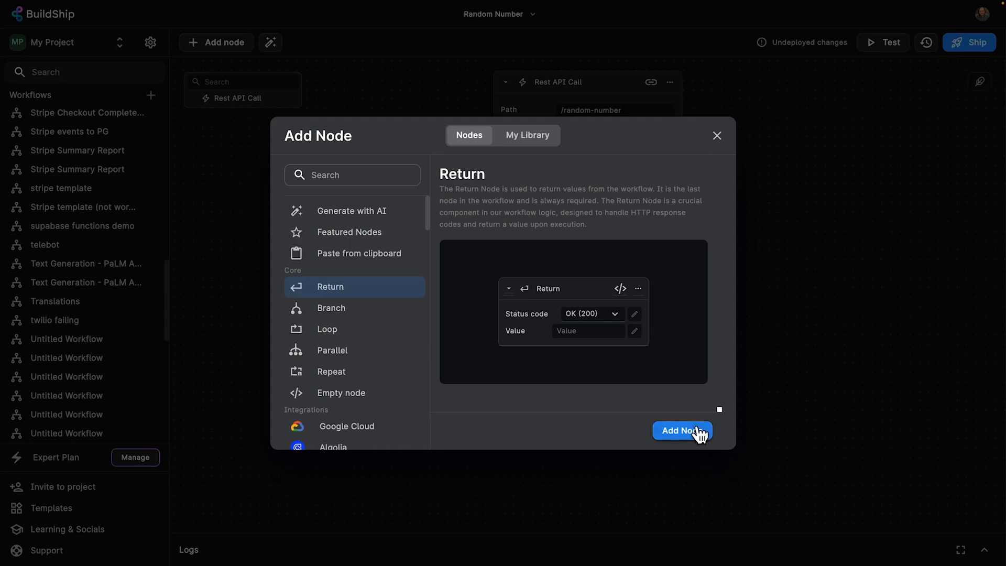
- Add a Core Return node below the Rest API Call trigger
{"action": "left_click", "coordinate": [682, 430]}
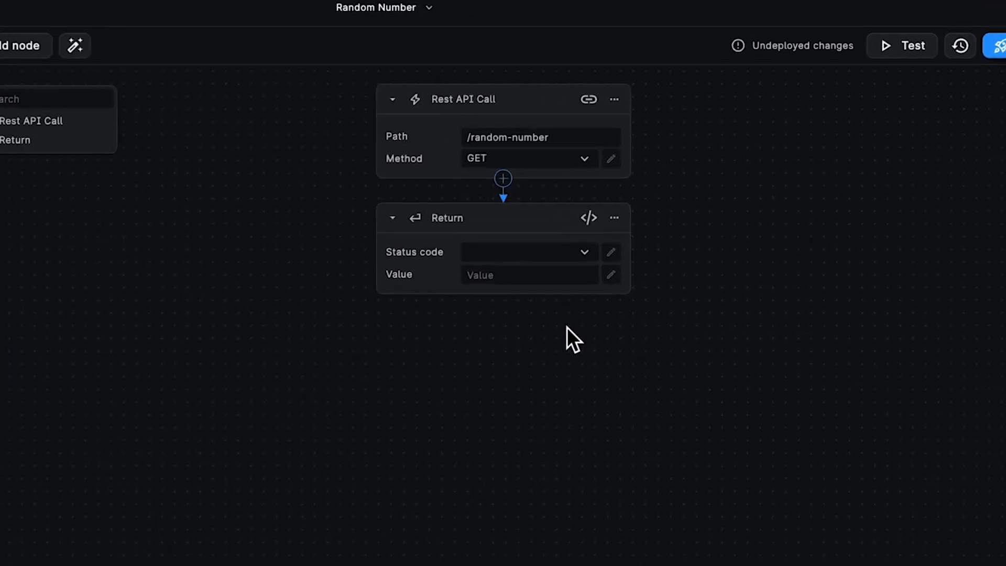
{"action": "mouse_move", "coordinate": [592, 271]}
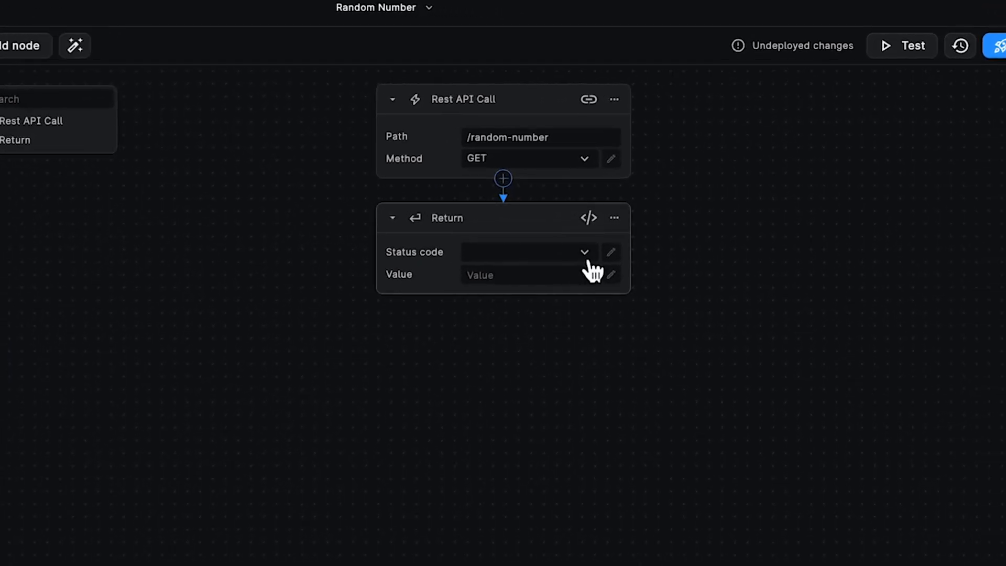
{"action": "mouse_move", "coordinate": [587, 263]}
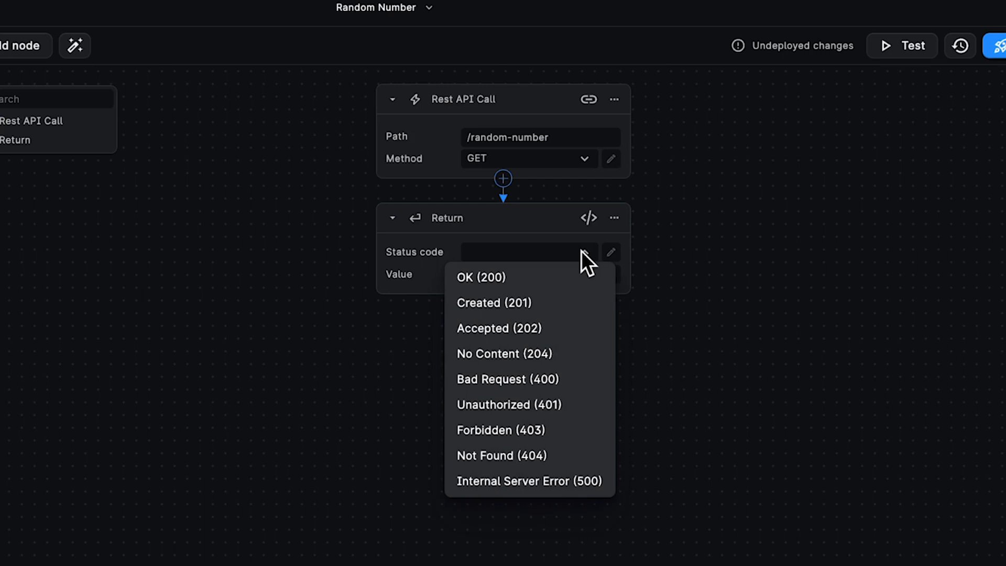
{"action": "mouse_move", "coordinate": [529, 277]}
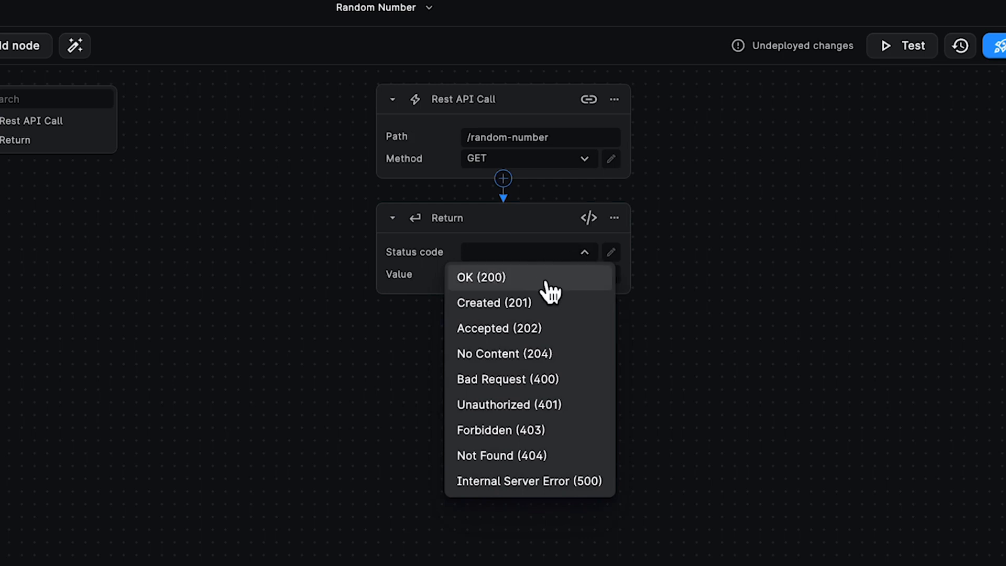
{"action": "mouse_move", "coordinate": [545, 308]}
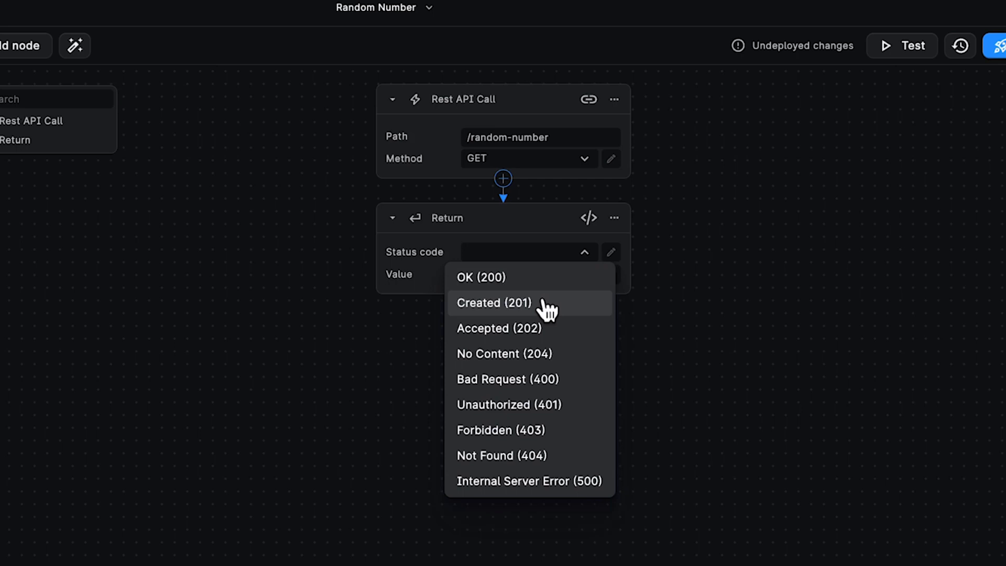
{"action": "mouse_move", "coordinate": [564, 331]}
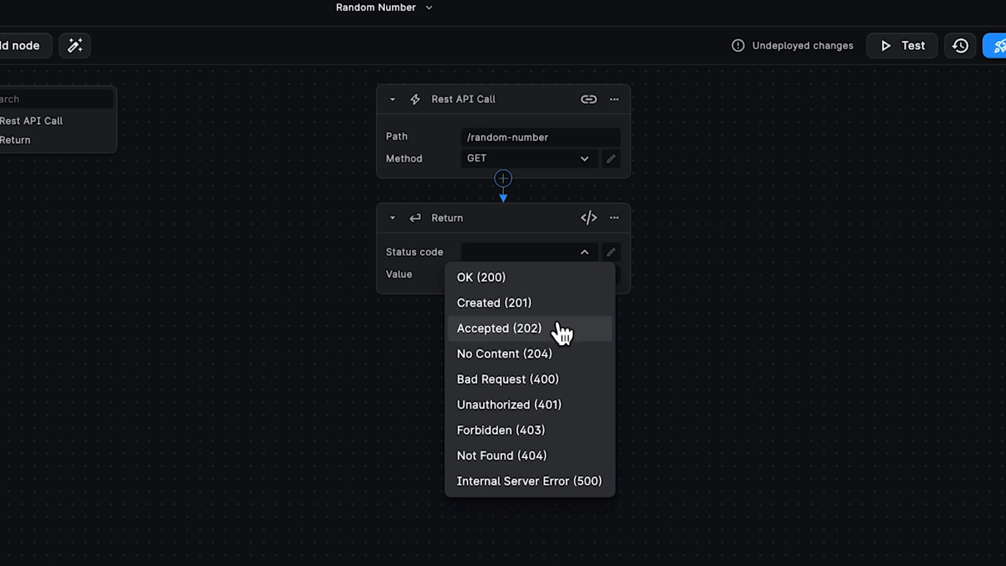
{"action": "mouse_move", "coordinate": [573, 353]}
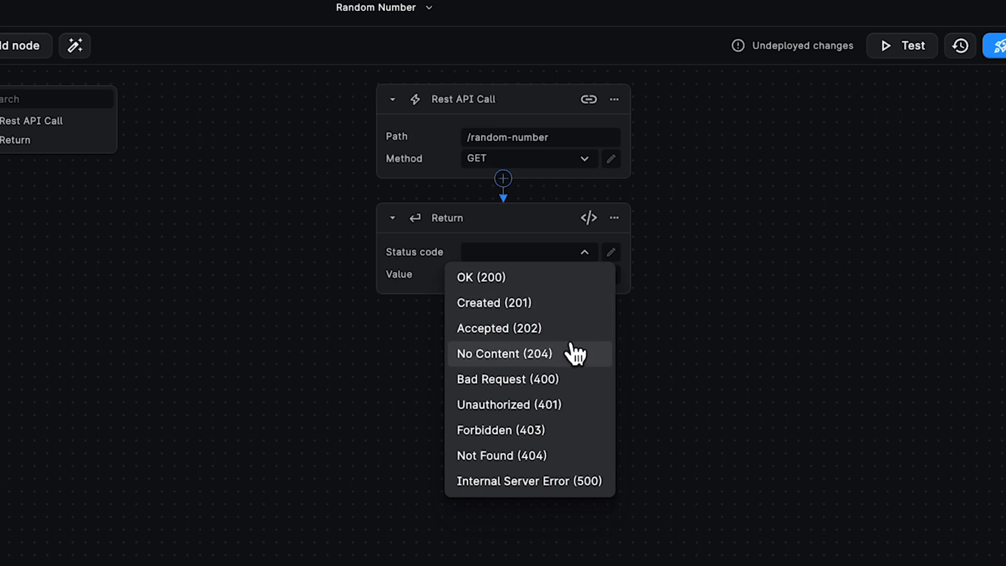
{"action": "mouse_move", "coordinate": [577, 359]}
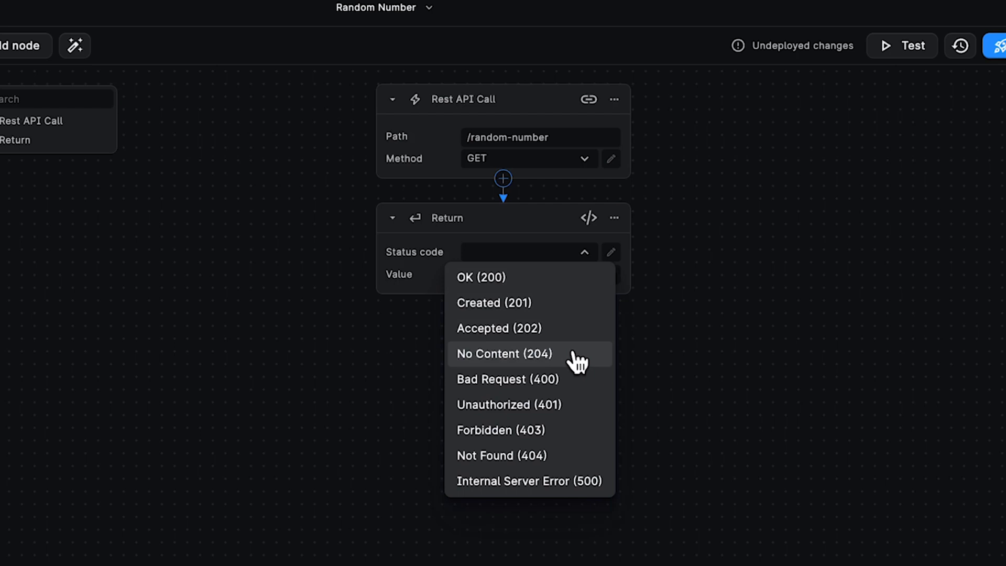
{"action": "mouse_move", "coordinate": [577, 391]}
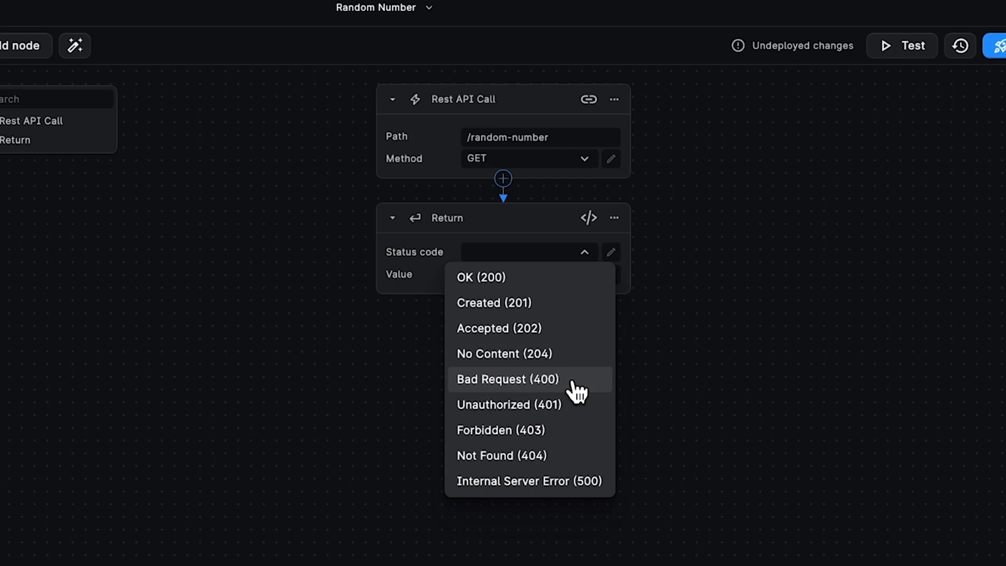
{"action": "mouse_move", "coordinate": [572, 489]}
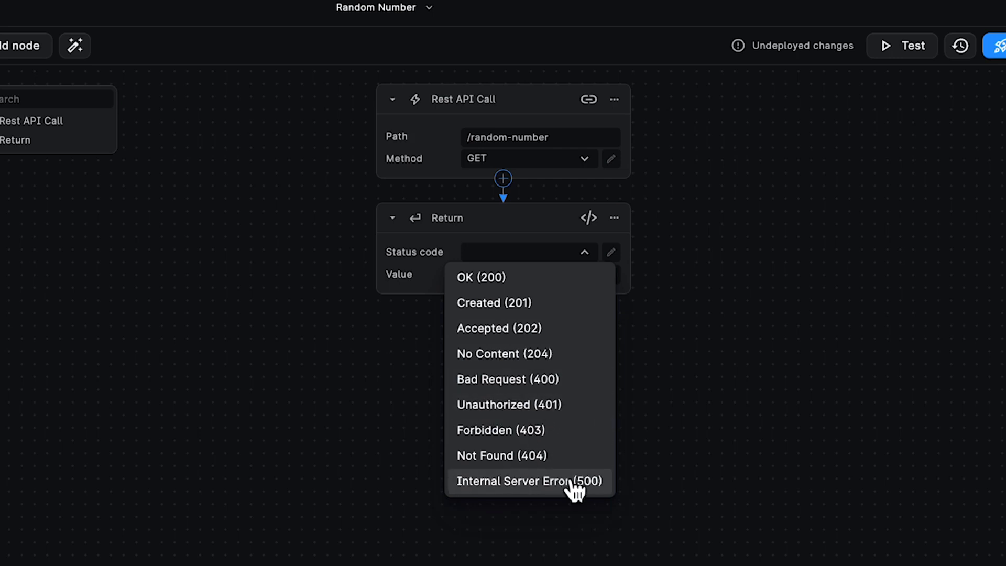
{"action": "mouse_move", "coordinate": [717, 461]}
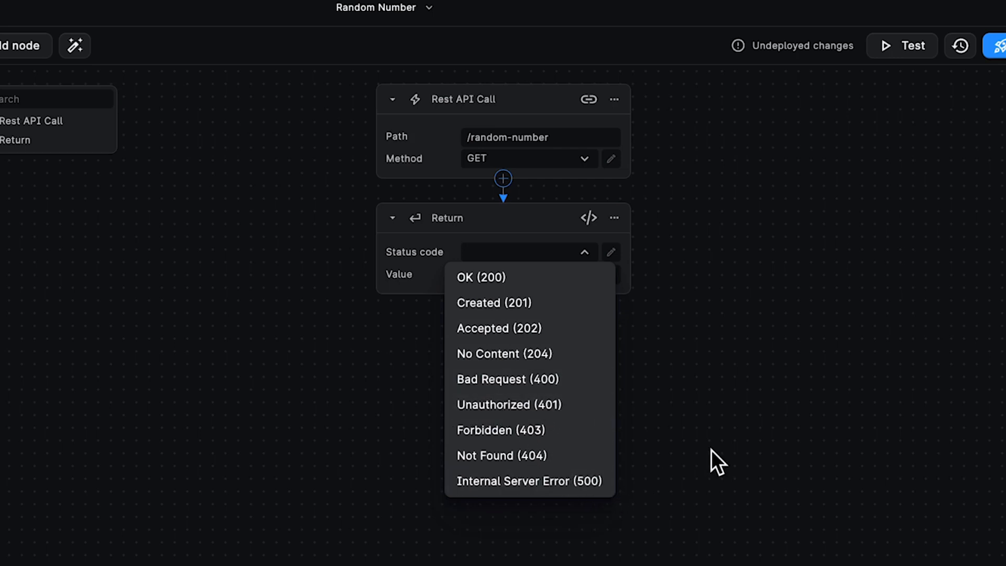
- Choose OK (200) as the Return node's status code
{"action": "left_click", "coordinate": [480, 277]}
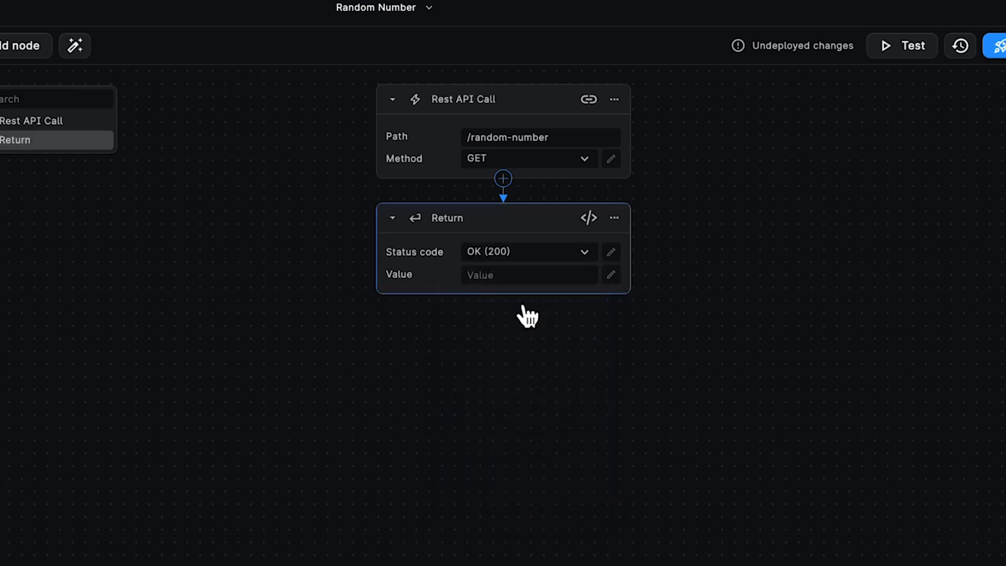
{"action": "mouse_move", "coordinate": [504, 260]}
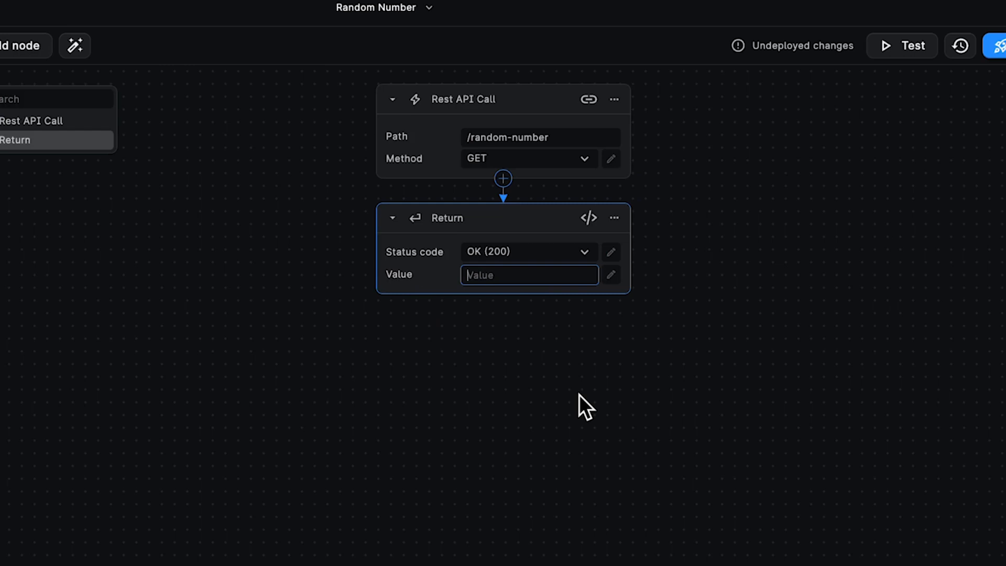
- Open the Add Node dialog from the connector between Rest API Call and Return
{"action": "type", "text": "42"}
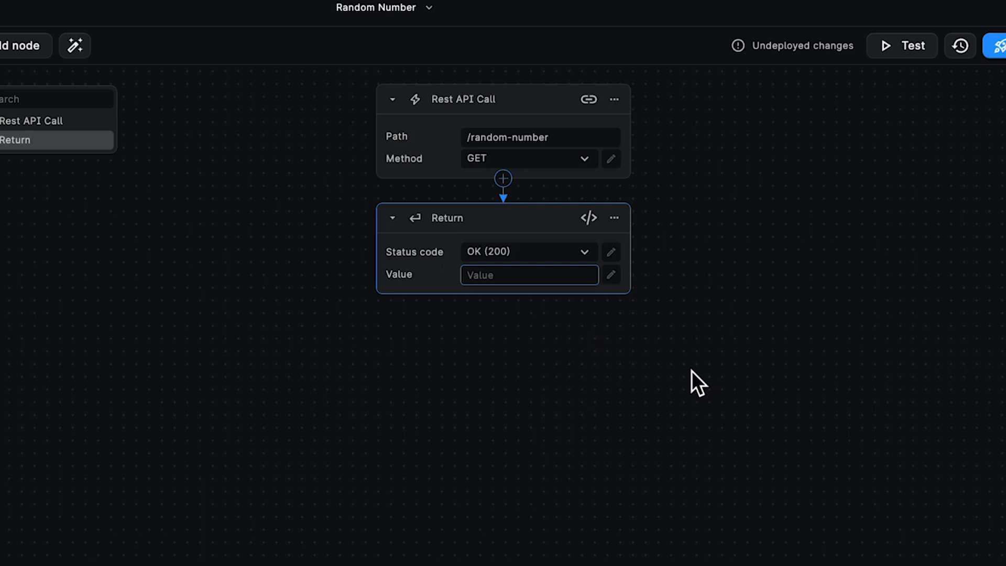
{"action": "mouse_move", "coordinate": [680, 192]}
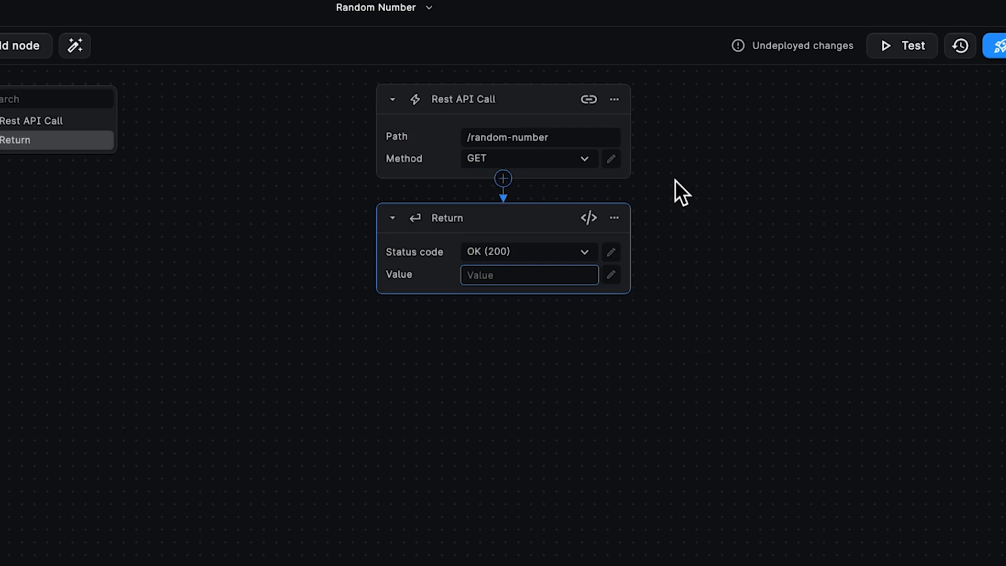
{"action": "left_click", "coordinate": [189, 45]}
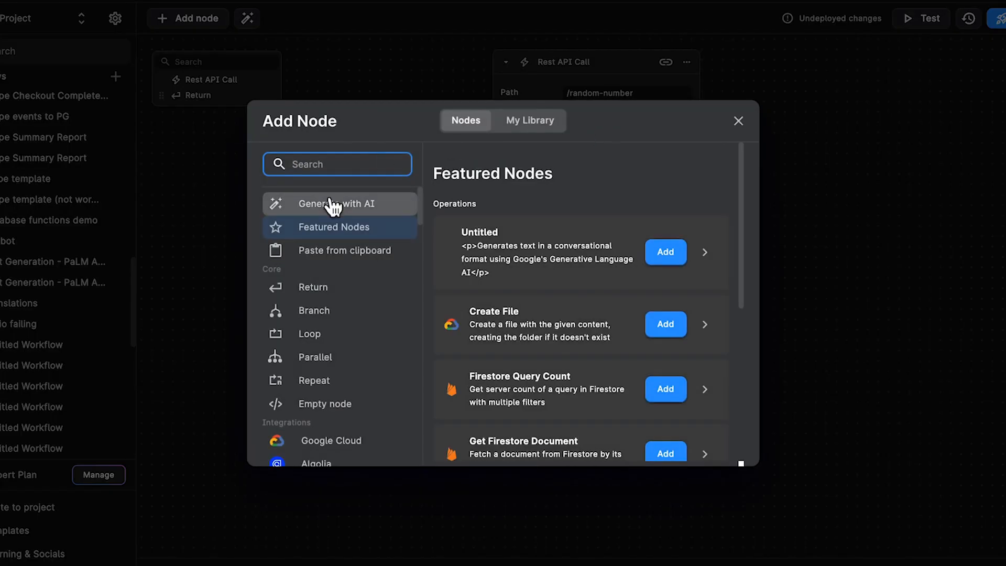
- Generate an AI node from the prompt 'returns a random number between 1 and 100'
{"action": "left_click", "coordinate": [330, 204]}
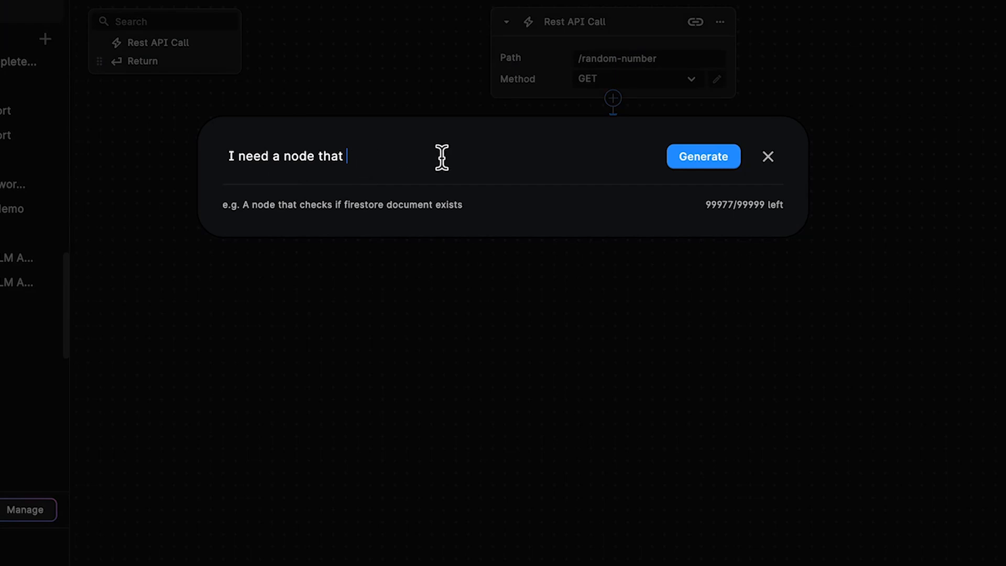
{"action": "type", "text": "returns a rand"}
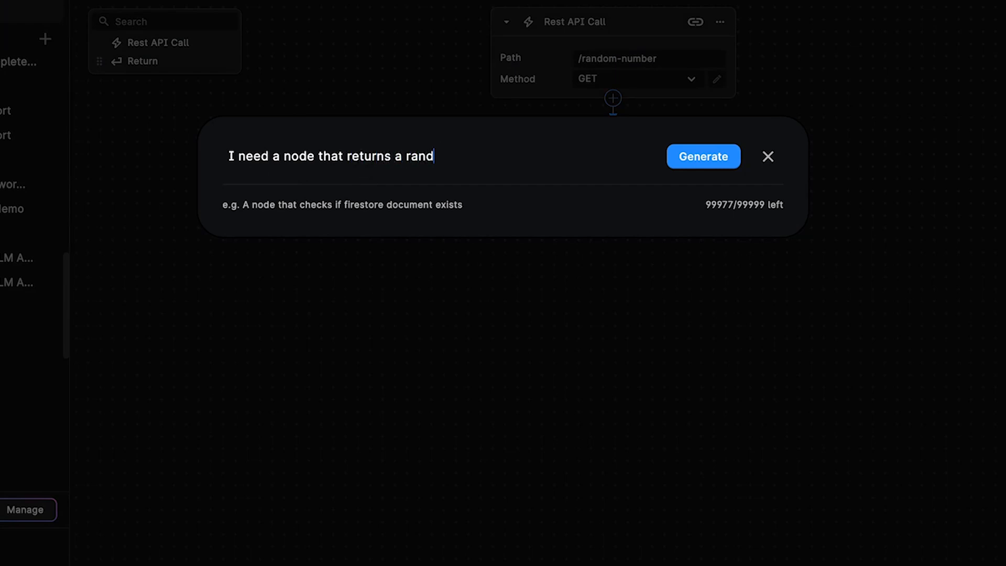
{"action": "type", "text": "om number between"}
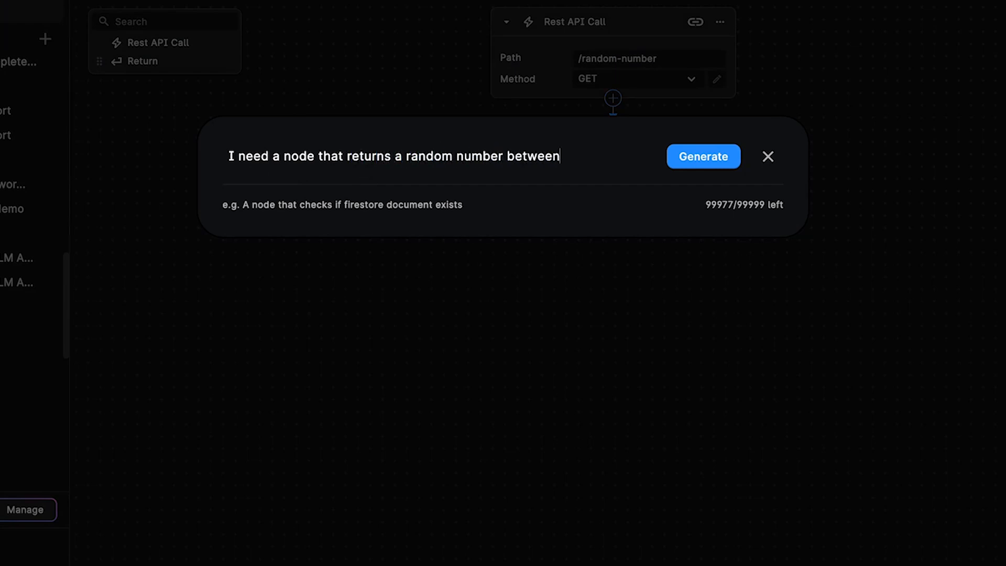
{"action": "type", "text": "1 and 100"}
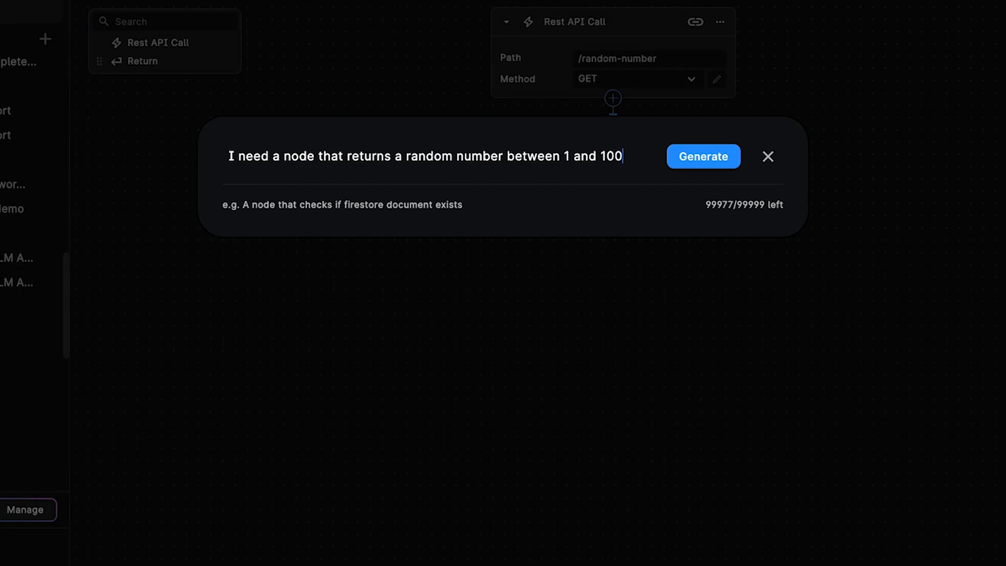
{"action": "left_click", "coordinate": [703, 156]}
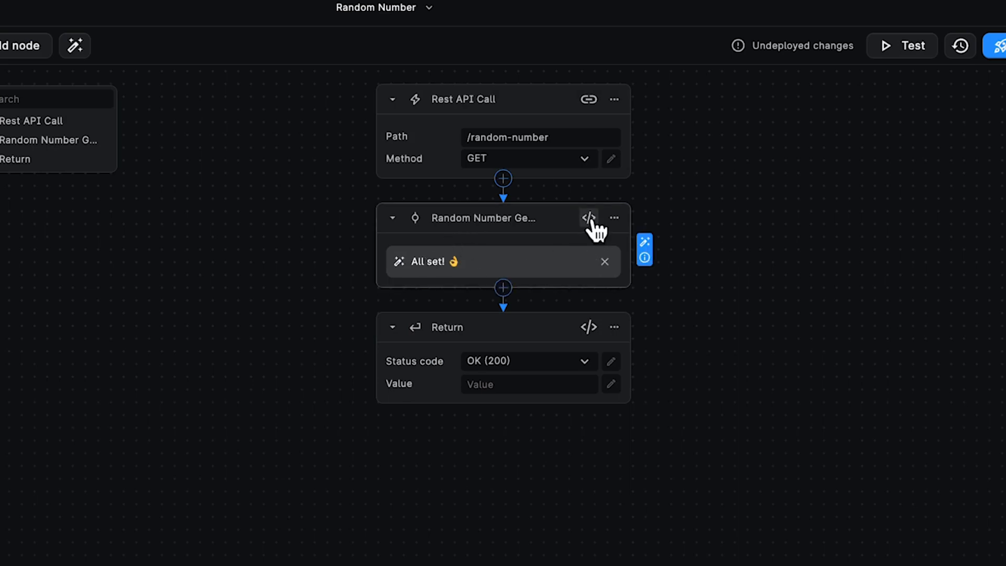
- Review the Random Number Generator's node logic and close the code editor
{"action": "left_click", "coordinate": [587, 218]}
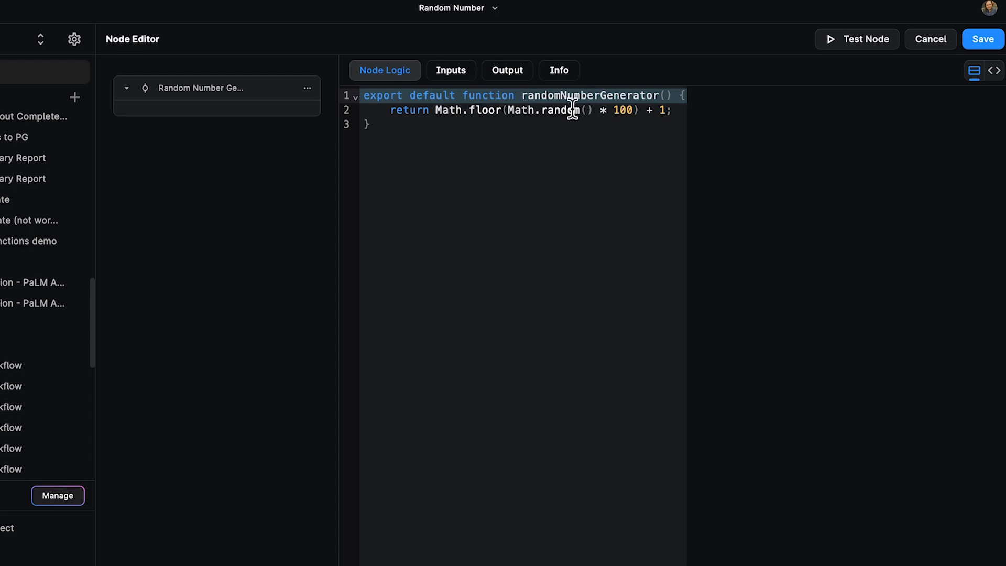
{"action": "mouse_move", "coordinate": [621, 110]}
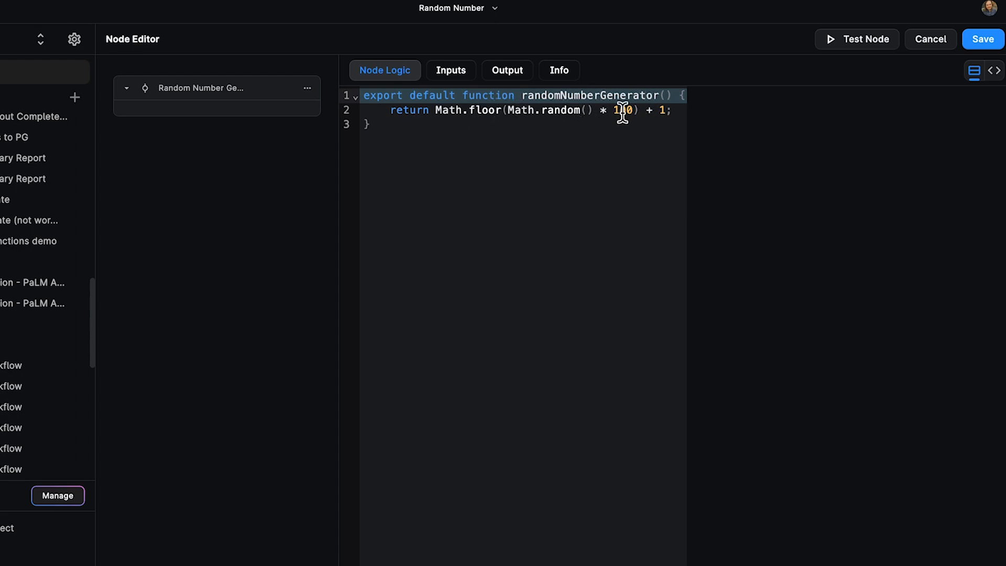
{"action": "left_click", "coordinate": [506, 70]}
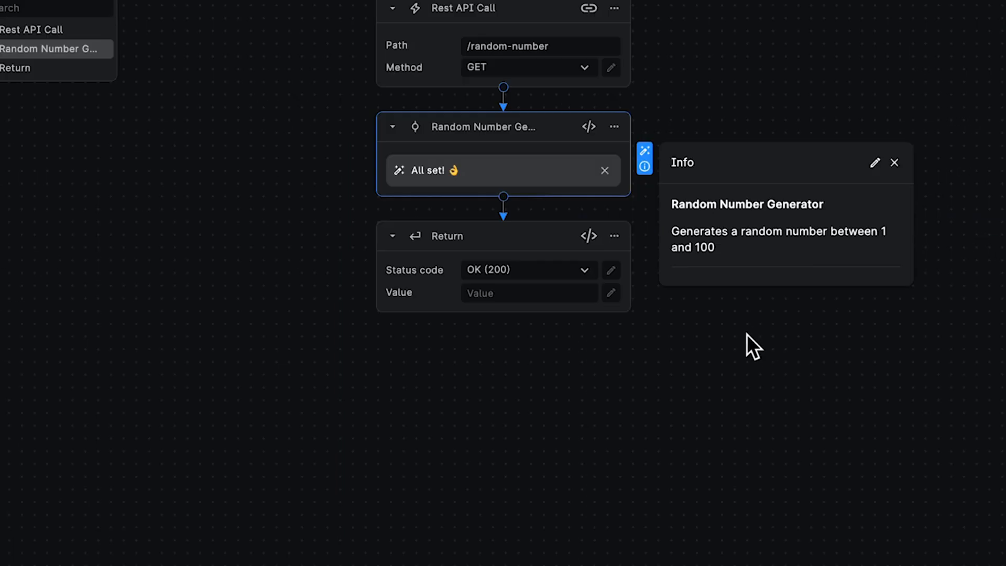
{"action": "mouse_move", "coordinate": [618, 371]}
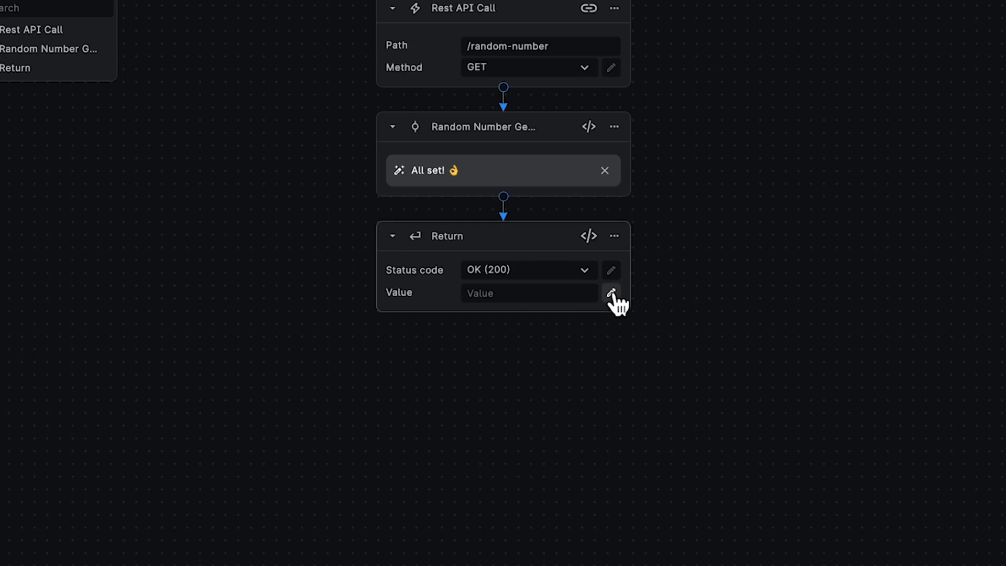
- Insert the Random Number Generator variable as the Return node's value expression
{"action": "left_click", "coordinate": [609, 292]}
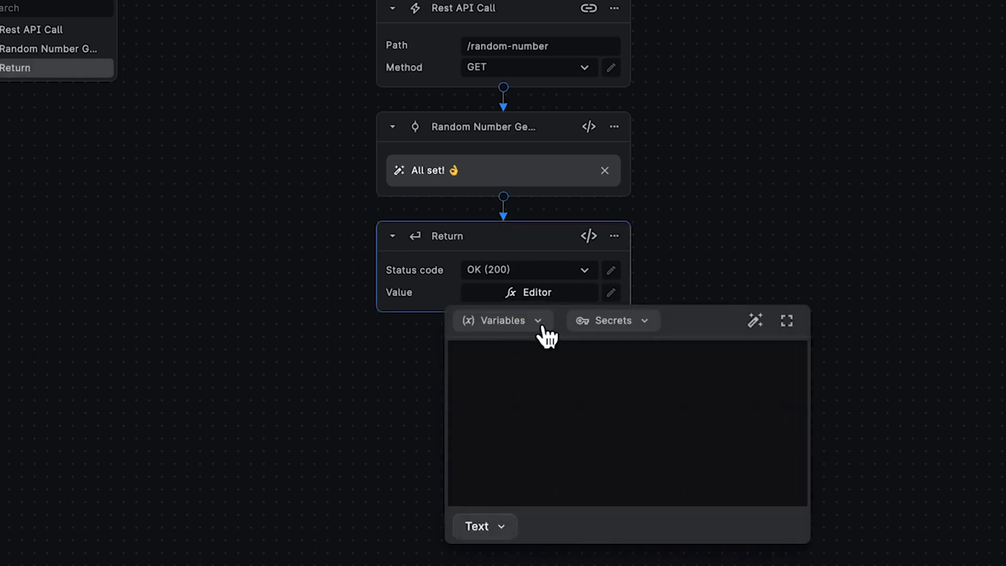
{"action": "left_click", "coordinate": [503, 320]}
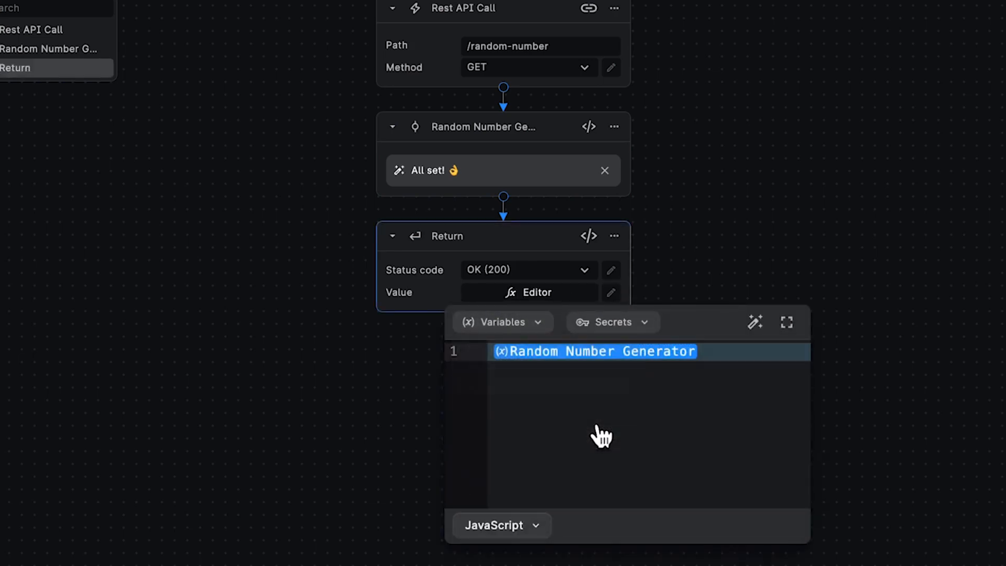
{"action": "mouse_move", "coordinate": [722, 276]}
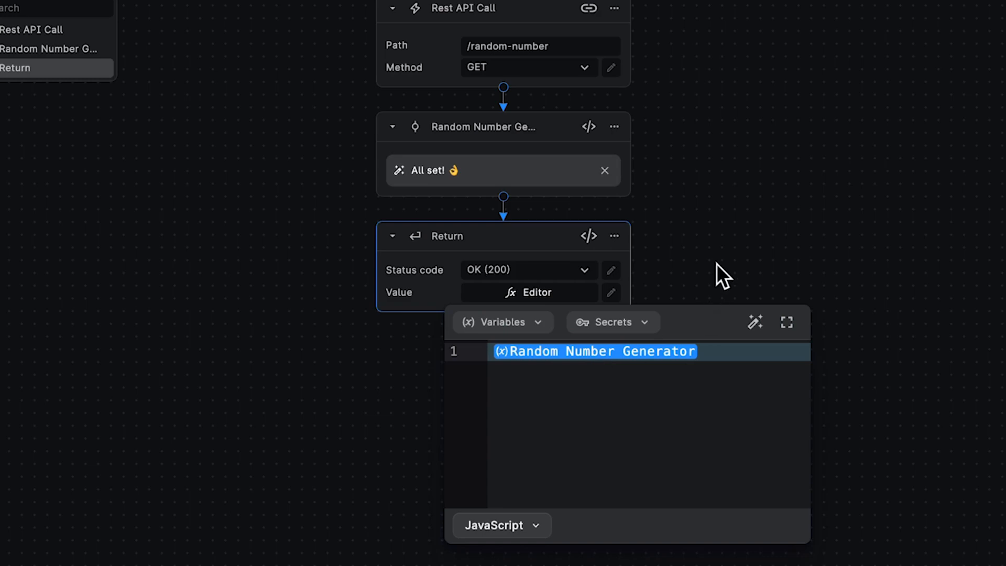